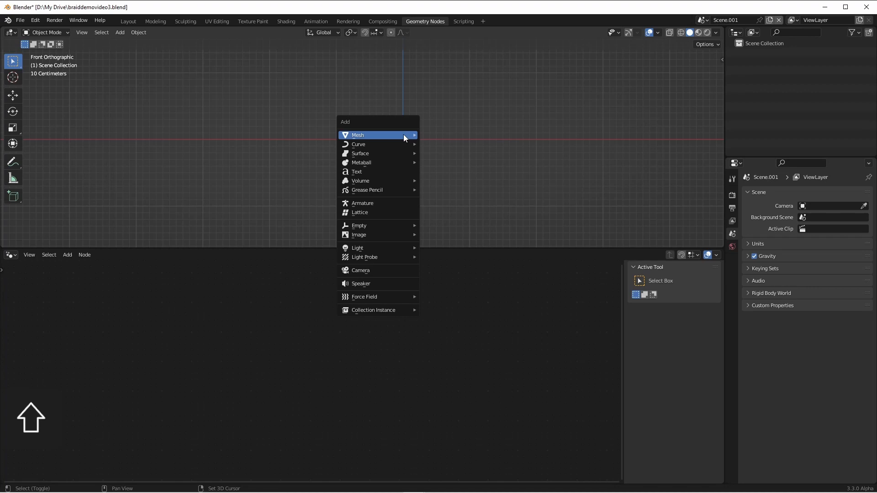
# Step: Add an icosphere and raise its subdivisions for a smoother surface
pyautogui.click(358, 134)
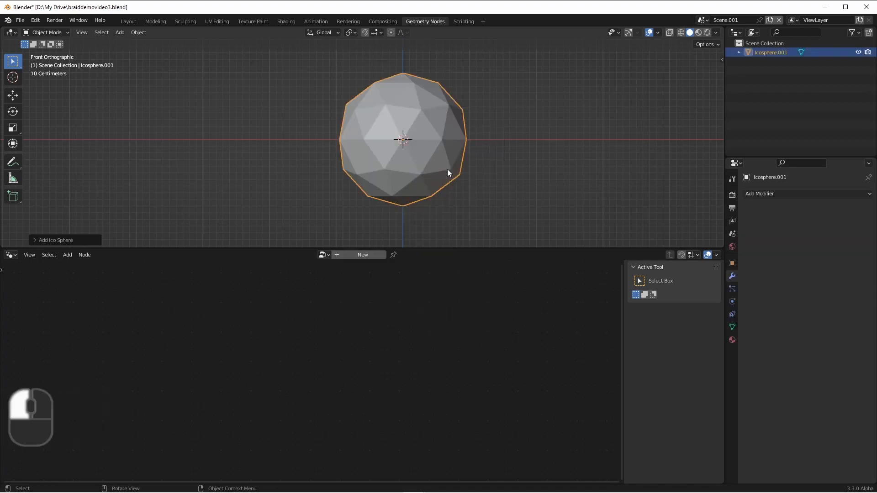
pyautogui.click(55, 239)
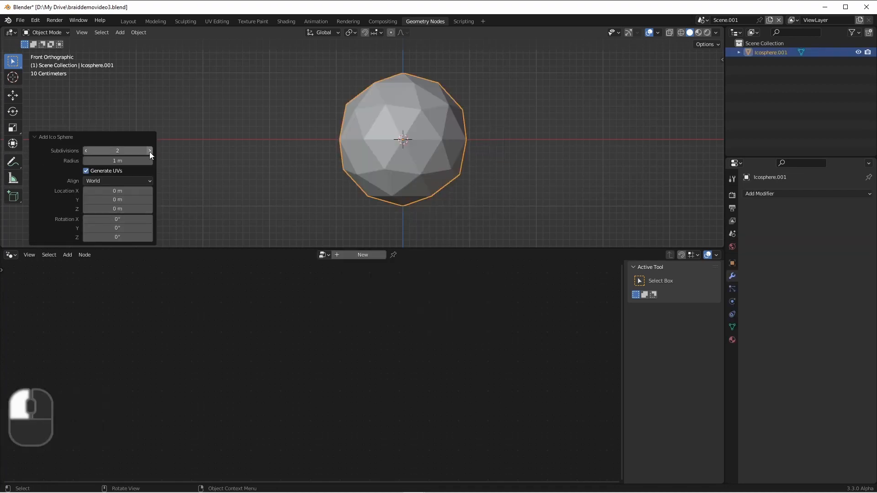
pyautogui.click(149, 151)
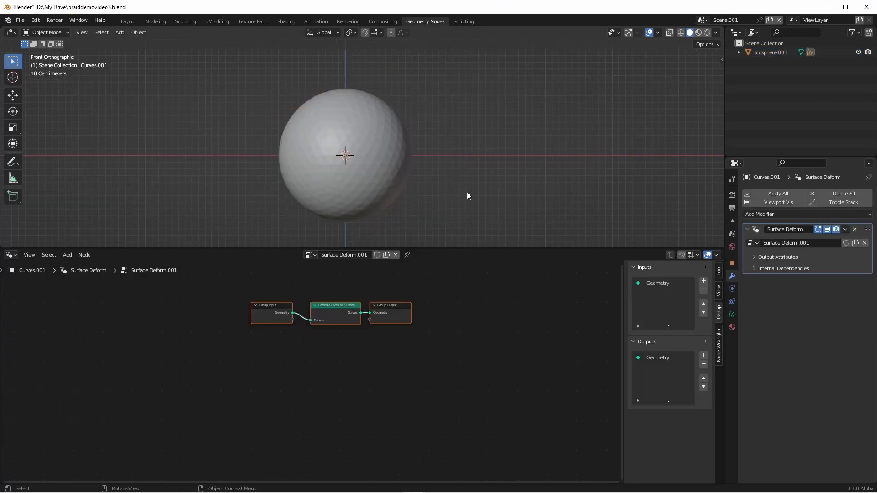
# Step: In Sculpt Mode, use the Add curve brush to plant one hair curve on the sphere
pyautogui.click(45, 32)
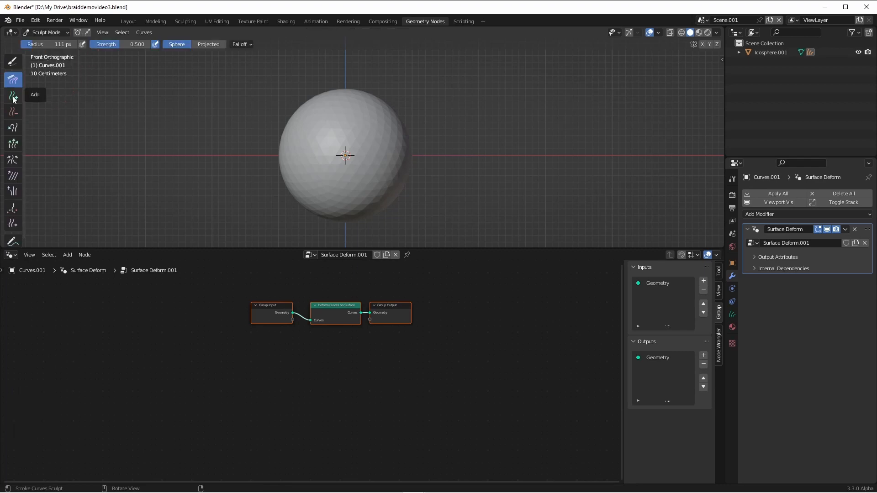
pyautogui.click(13, 96)
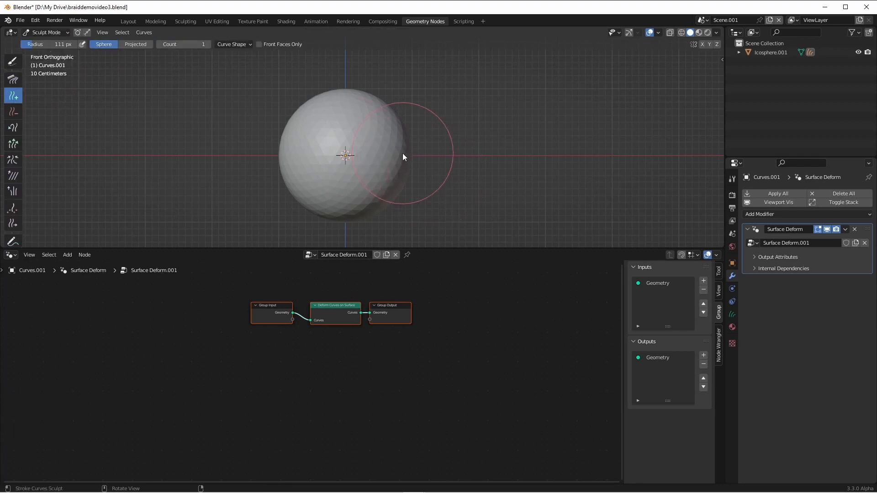
pyautogui.click(45, 32)
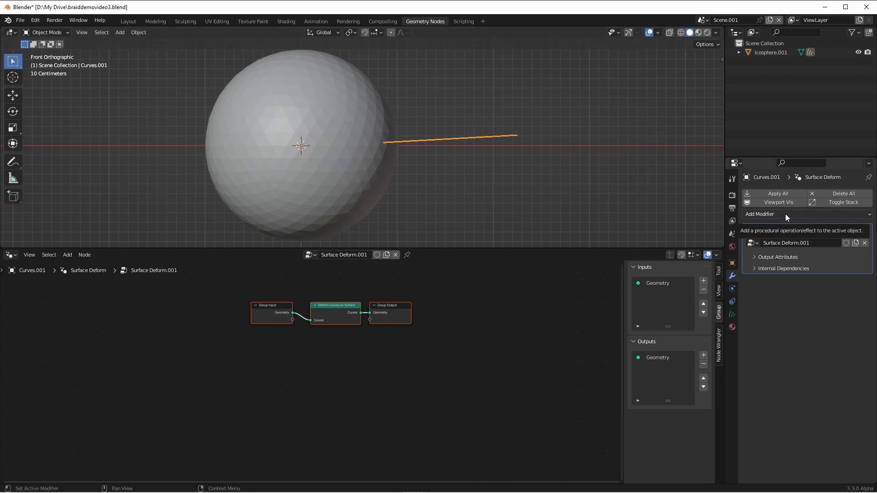
# Step: Add a Geometry Nodes modifier with the Braid group, 3 strands, adjusted width and height
pyautogui.click(759, 214)
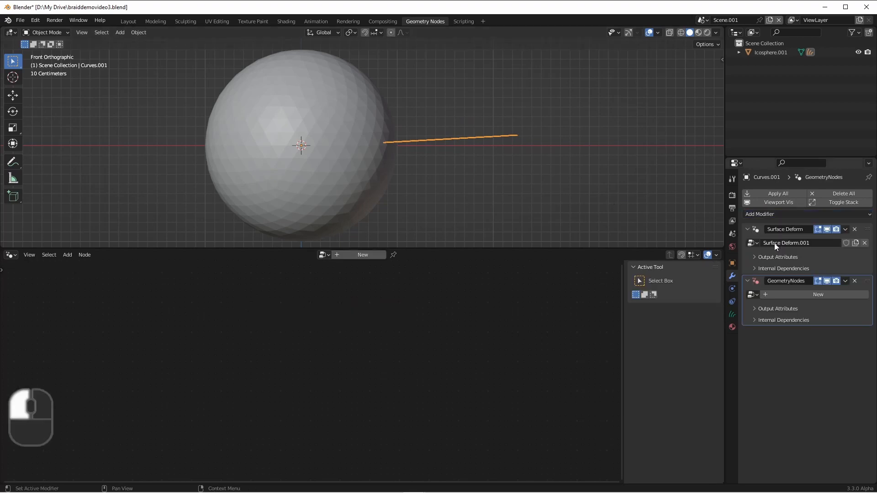
pyautogui.click(753, 294)
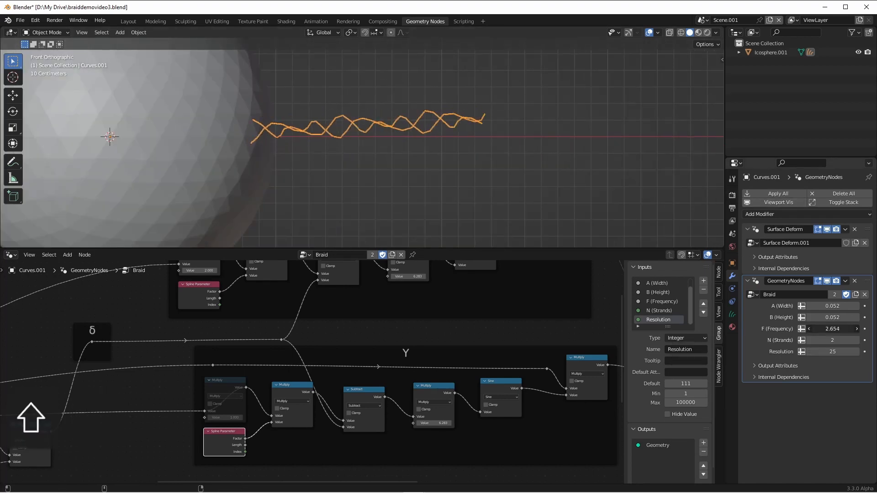
pyautogui.click(47, 32)
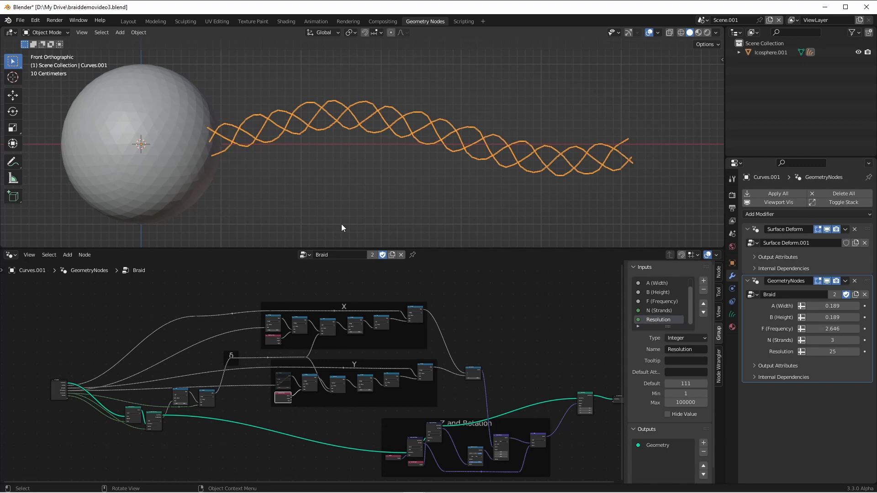
pyautogui.moveTo(619, 155)
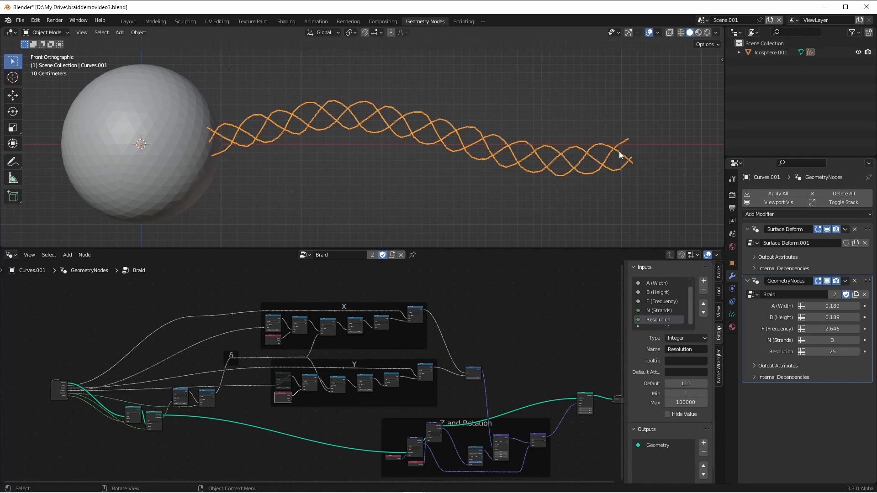
pyautogui.moveTo(566, 412)
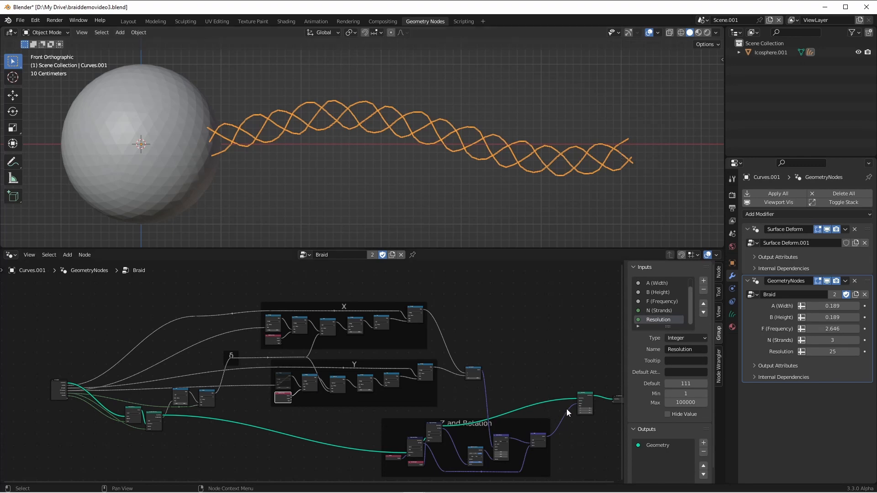
pyautogui.moveTo(485, 288)
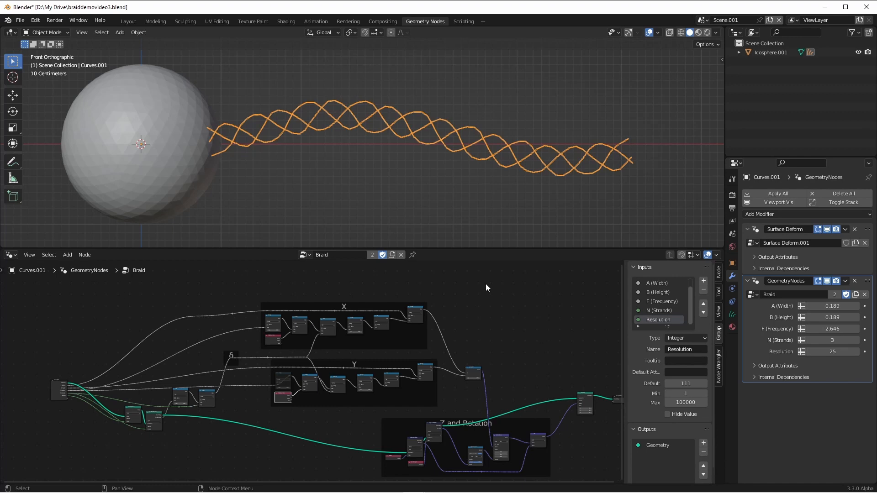
pyautogui.moveTo(411, 340)
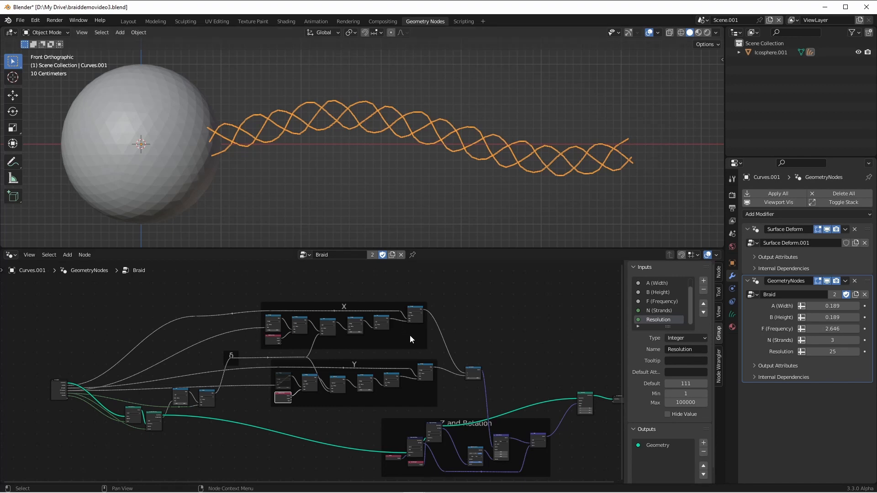
pyautogui.moveTo(492, 333)
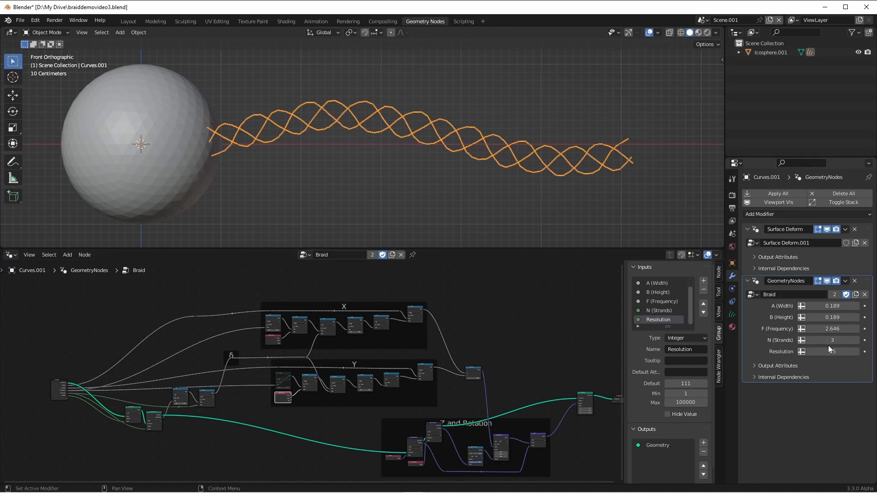
pyautogui.write('25')
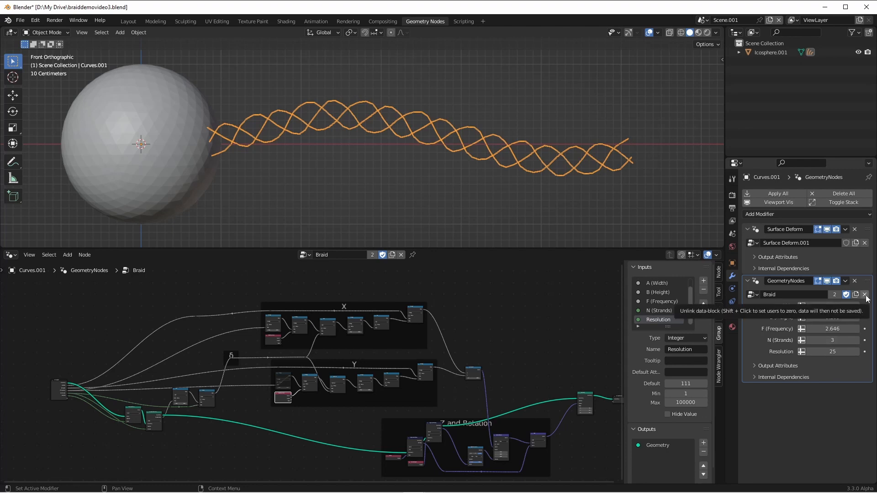
# Step: Unlink the Braid node group, create a new node tree, and add a Braid group node
pyautogui.click(865, 294)
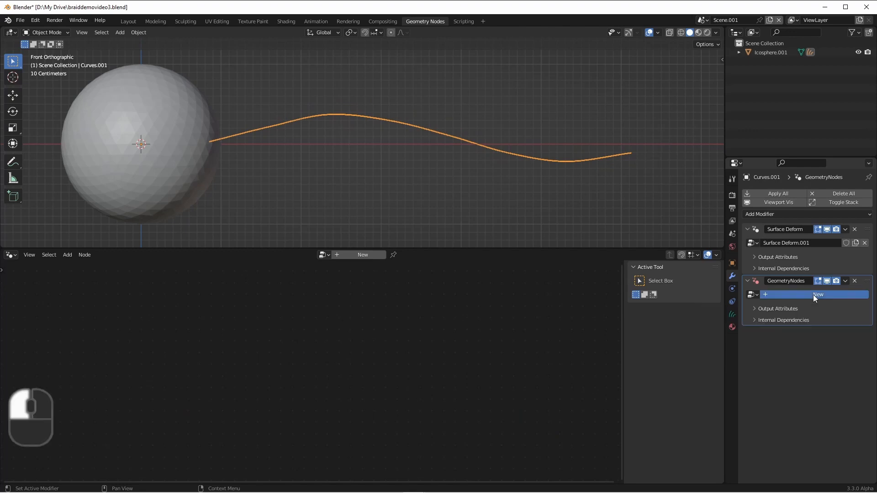
pyautogui.click(818, 295)
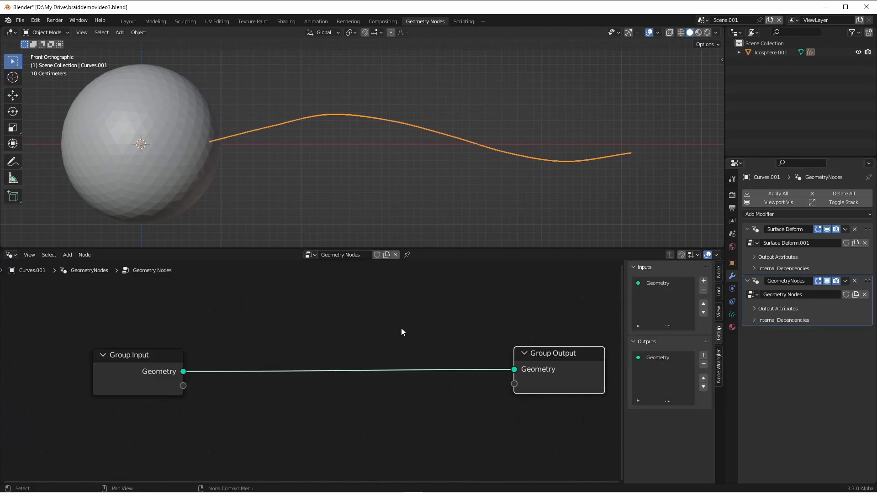
pyautogui.click(67, 255)
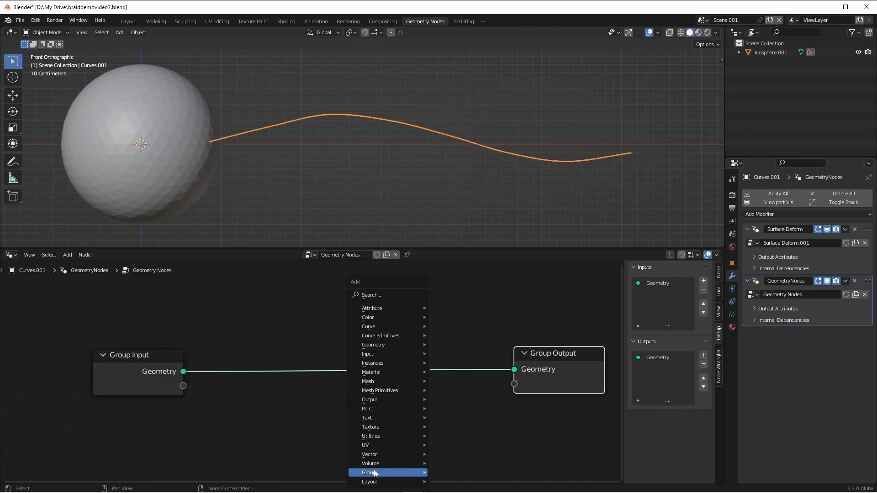
pyautogui.click(368, 473)
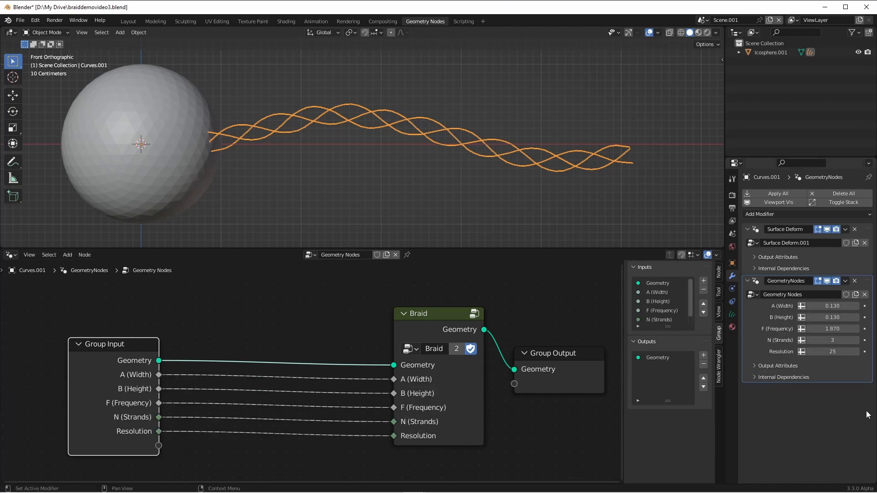
pyautogui.moveTo(871, 327)
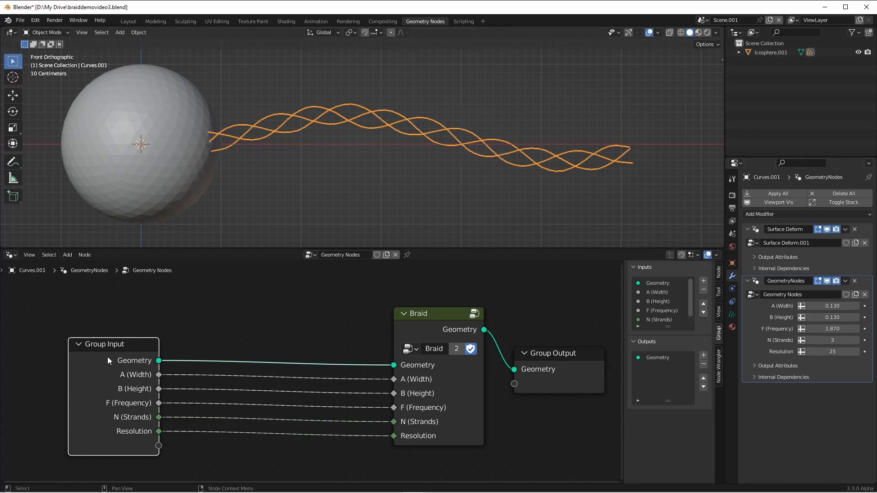
pyautogui.moveTo(220, 413)
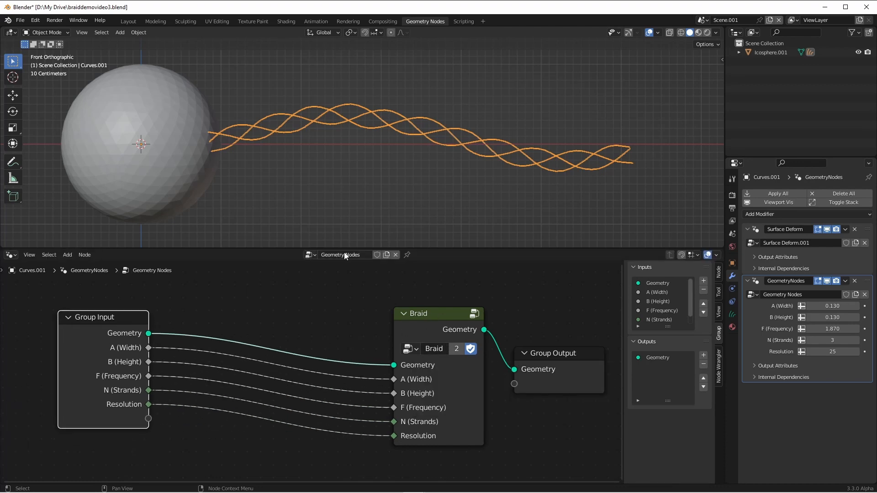
# Step: Rename the node tree 'Braid Control' and move the Braid node far to the right
pyautogui.doubleClick(341, 254)
pyautogui.write('Braid Control')
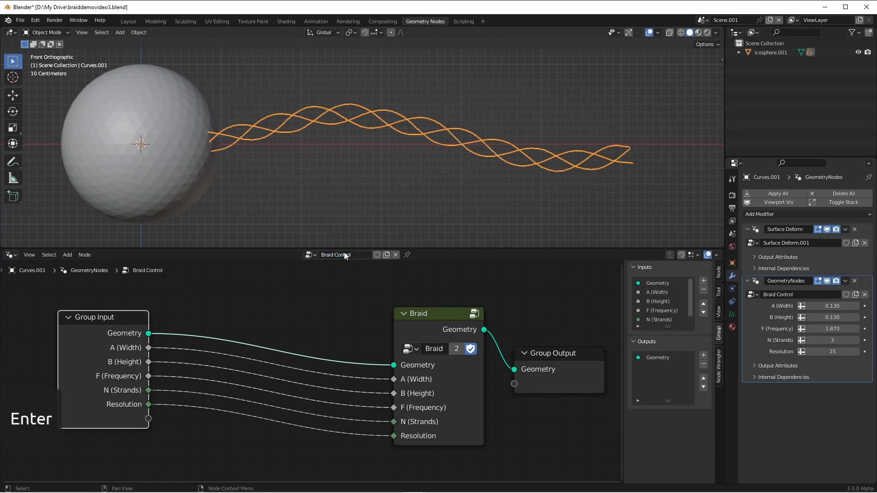
pyautogui.scroll(-3)
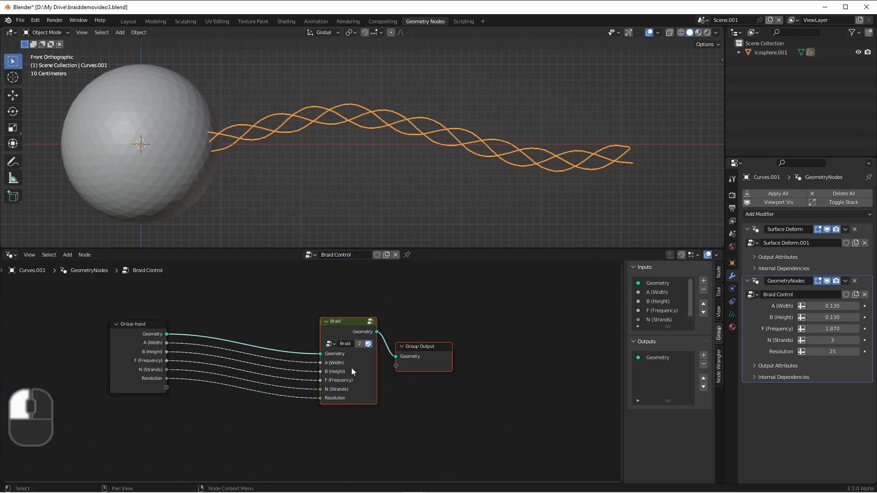
pyautogui.press('g')
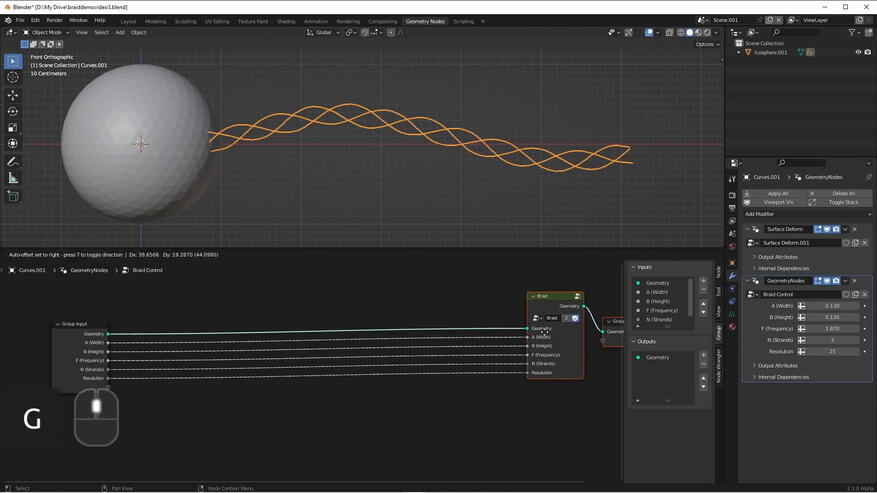
pyautogui.click(117, 343)
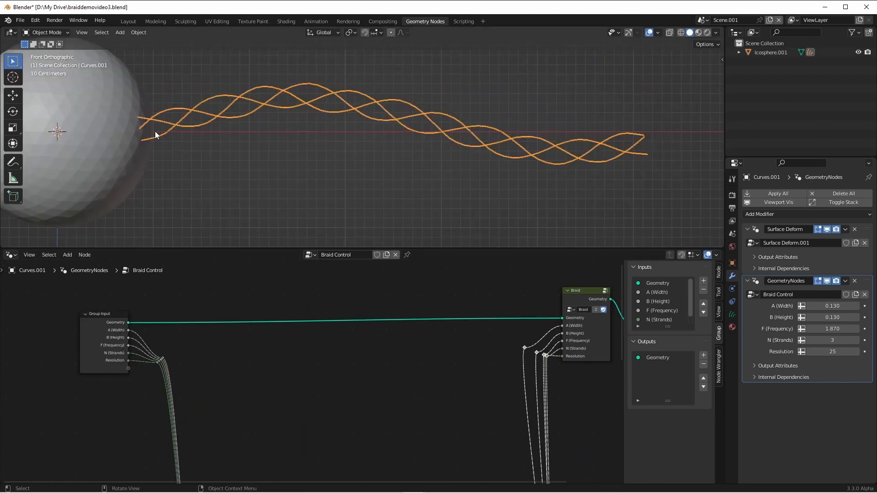
pyautogui.moveTo(460, 134)
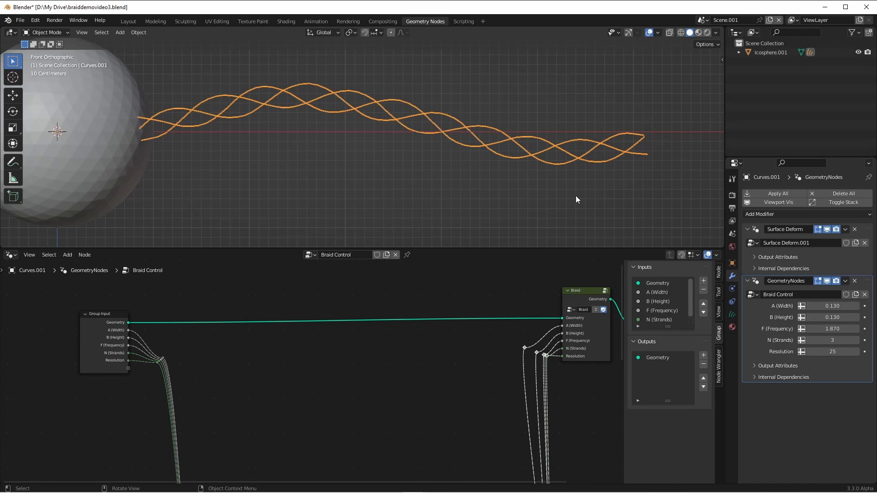
pyautogui.moveTo(239, 373)
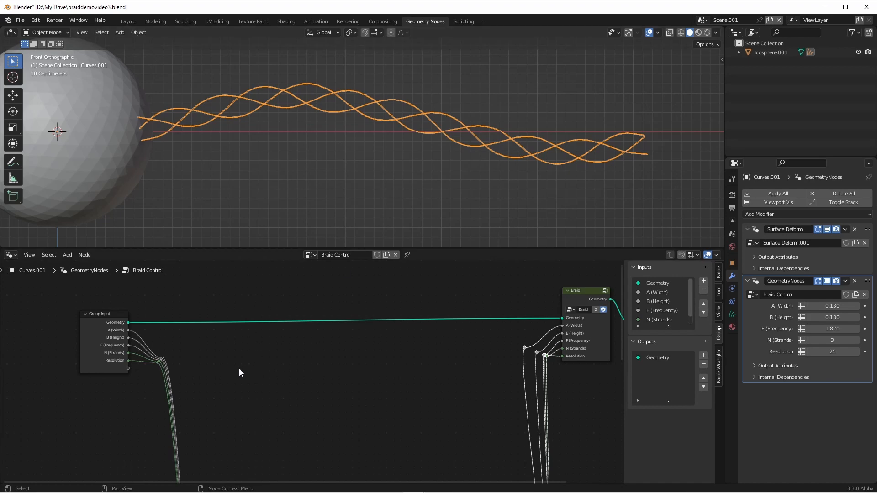
# Step: Add a Spline Parameter node and a Multiply math node to scale Width by Factor
pyautogui.click(67, 254)
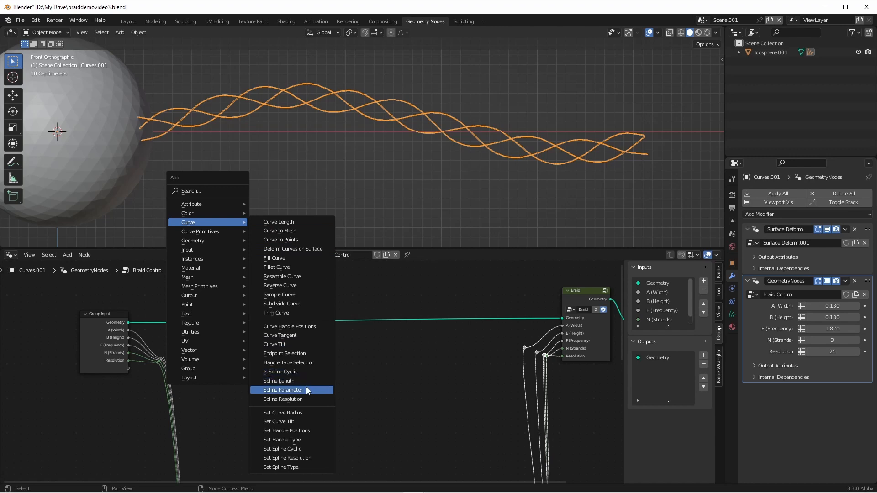
pyautogui.click(282, 389)
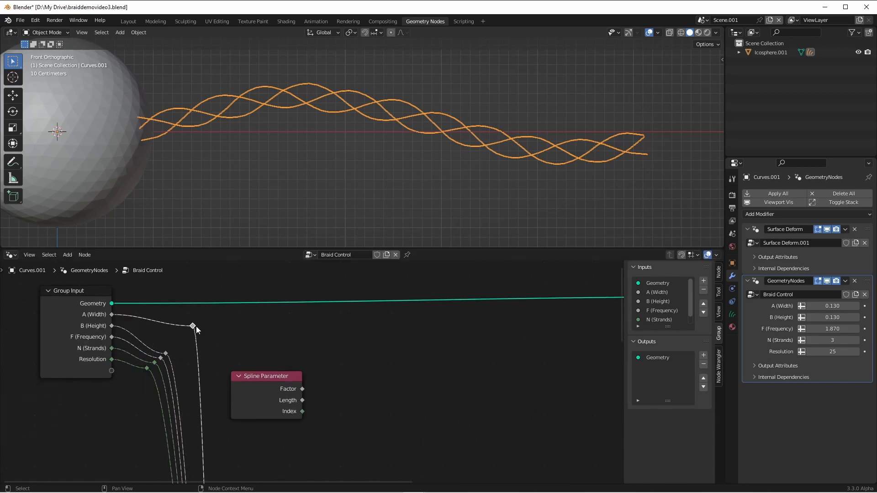
pyautogui.write('mult')
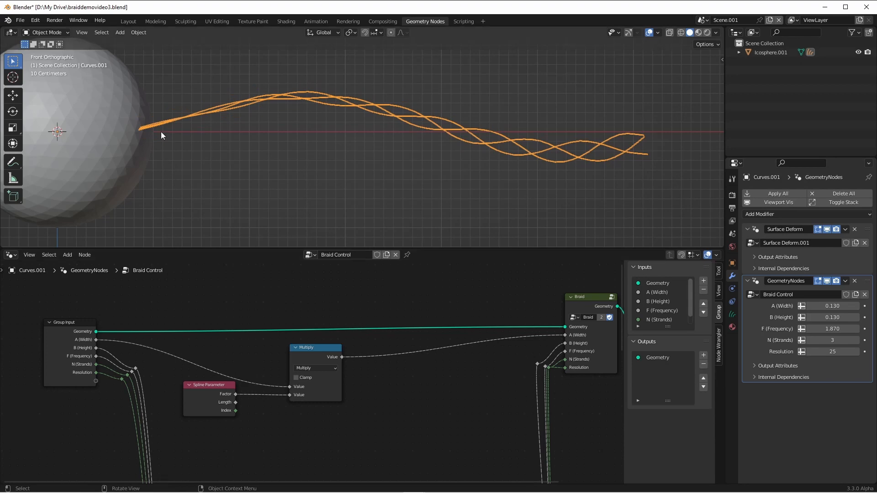
pyautogui.moveTo(141, 129)
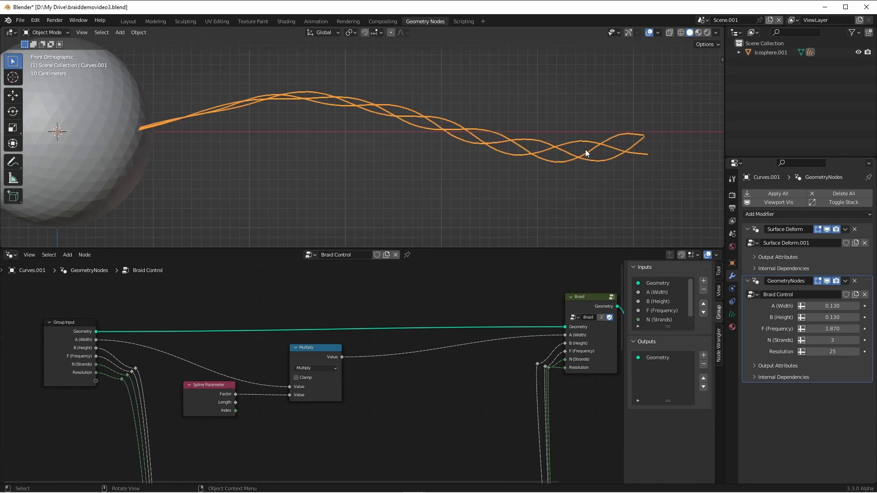
pyautogui.moveTo(650, 148)
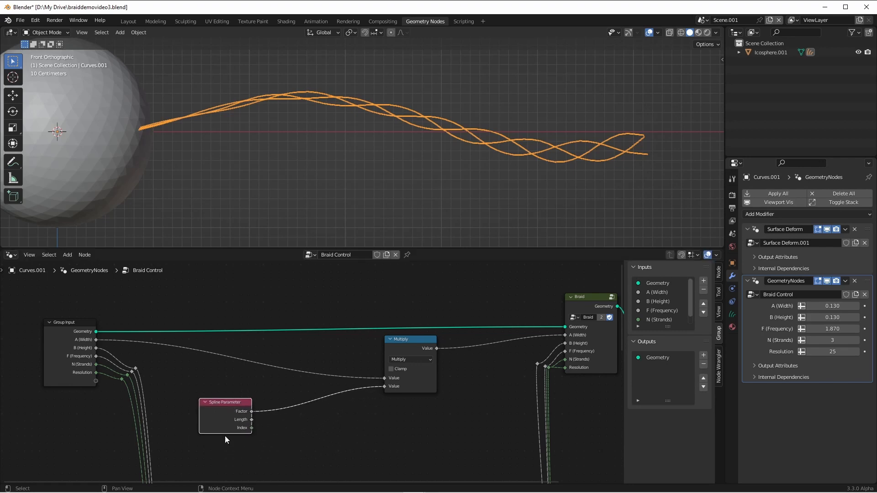
pyautogui.moveTo(247, 411)
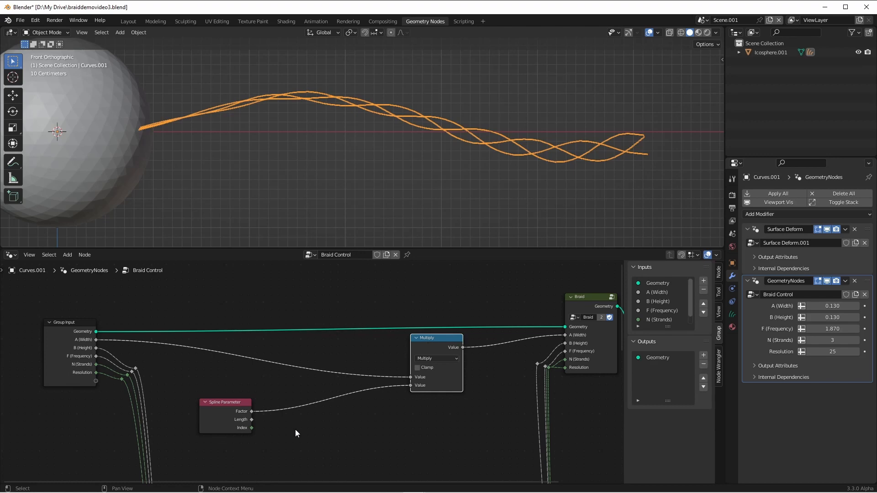
pyautogui.moveTo(334, 410)
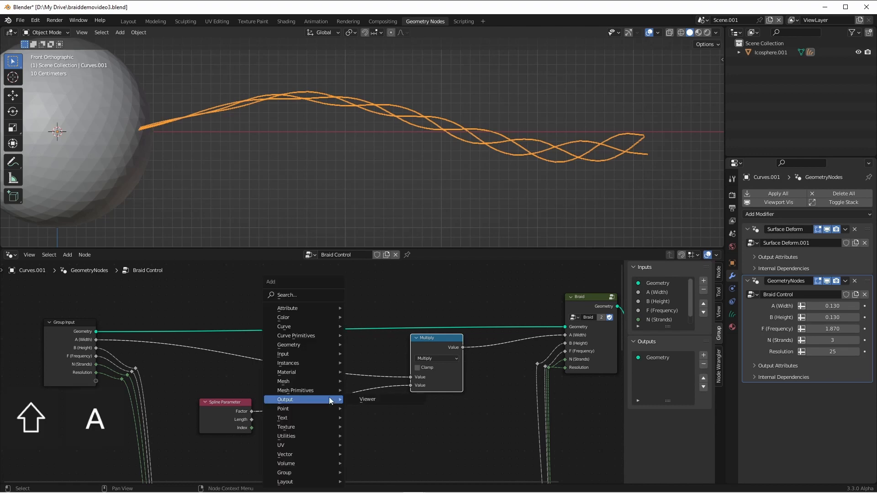
pyautogui.moveTo(286, 435)
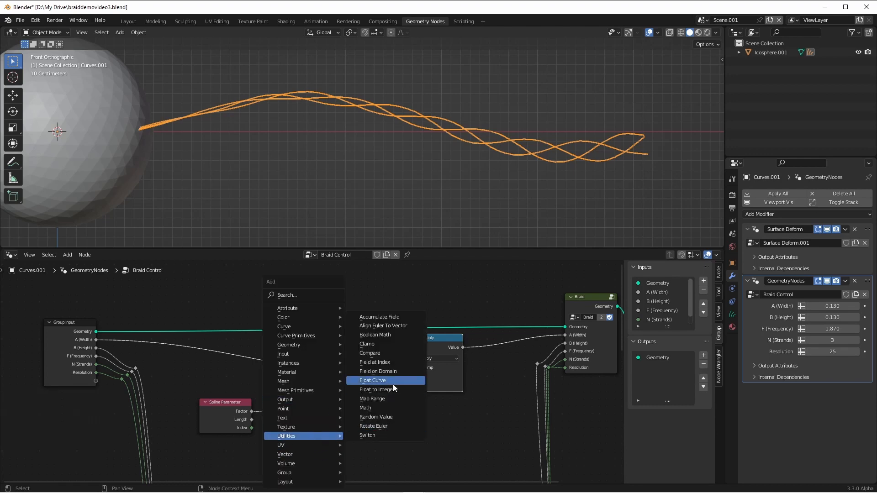
# Step: Add a Float Curve node between Spline Parameter and the width Multiply
pyautogui.click(372, 381)
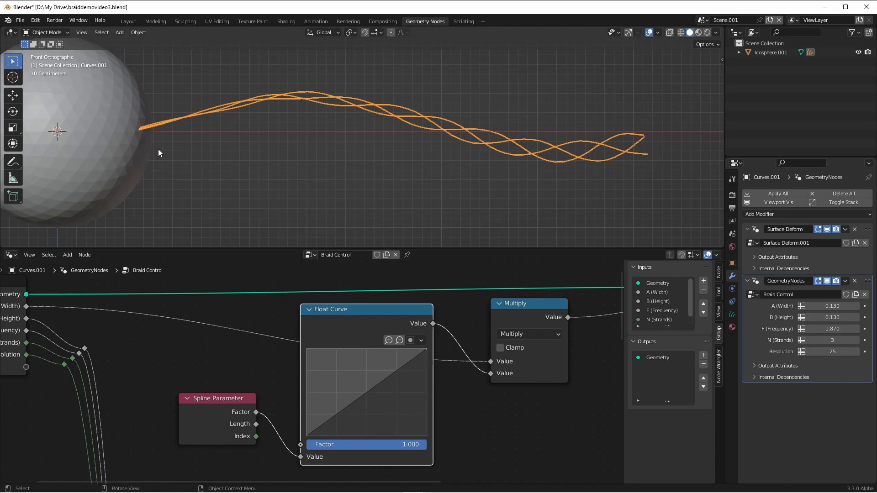
pyautogui.moveTo(309, 440)
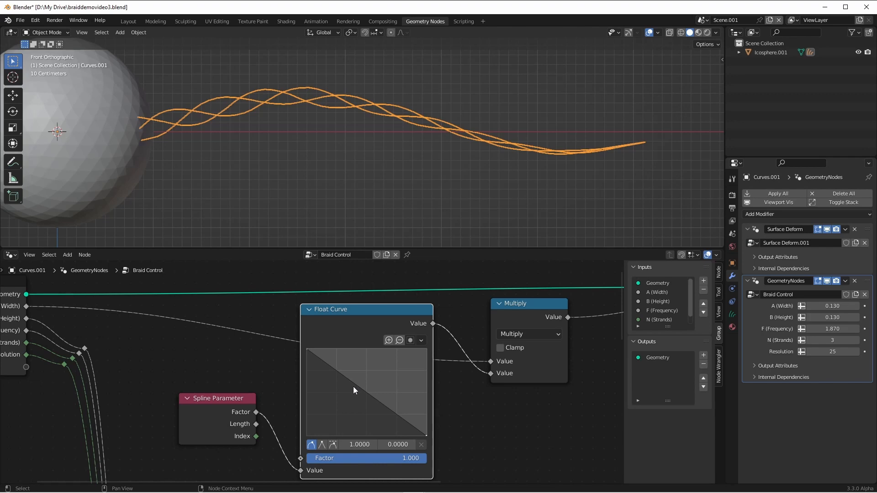
pyautogui.moveTo(358, 391)
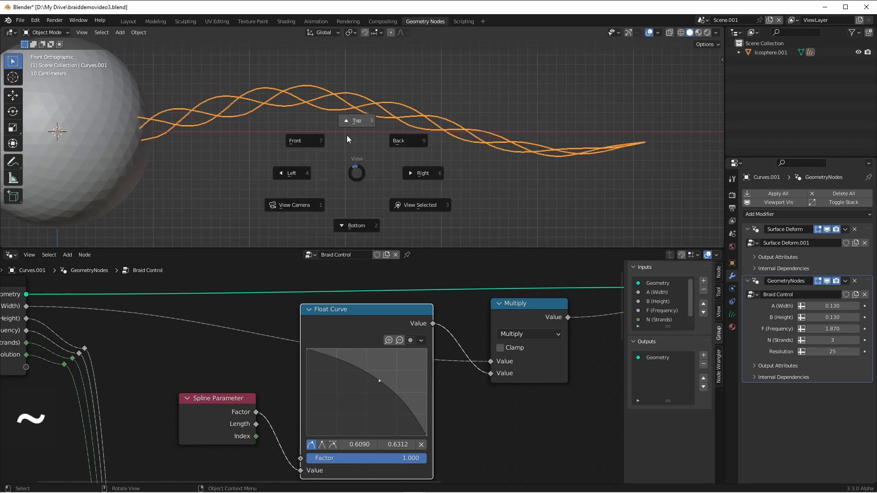
# Step: Drag the width Float Curve midpoint up into a rounded falloff
pyautogui.click(356, 120)
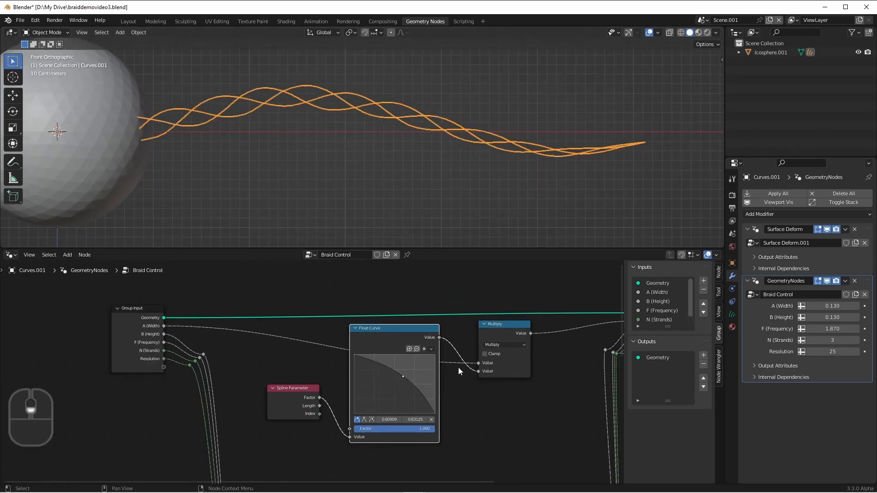
pyautogui.scroll(-3)
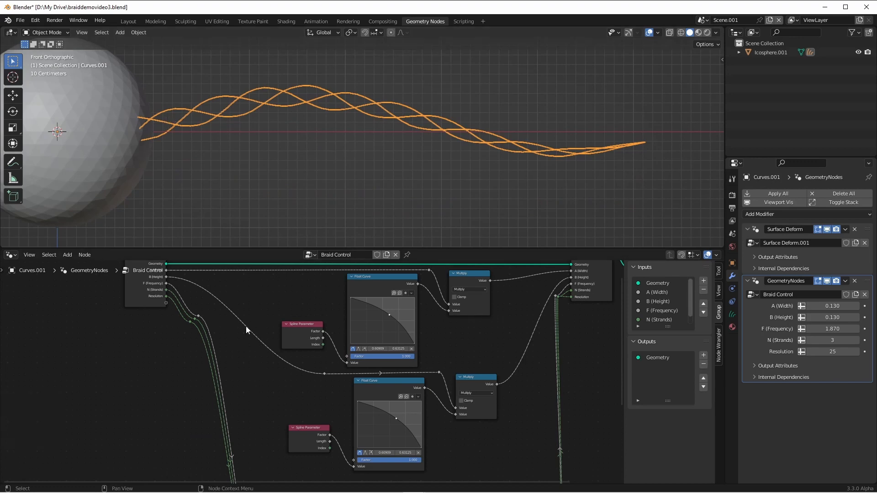
pyautogui.moveTo(421, 367)
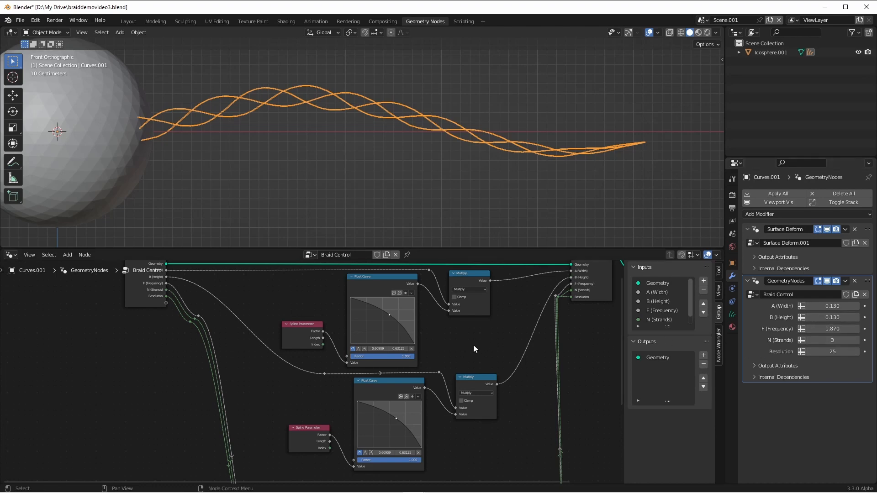
pyautogui.moveTo(477, 328)
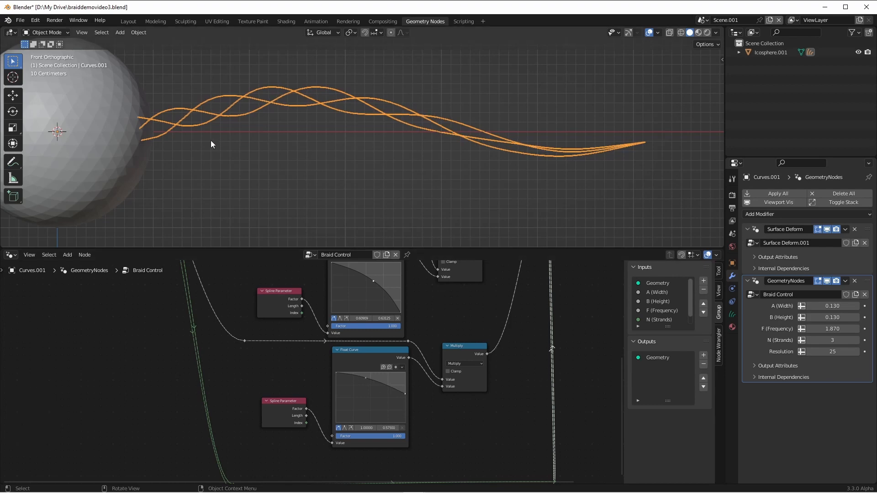
pyautogui.moveTo(195, 88)
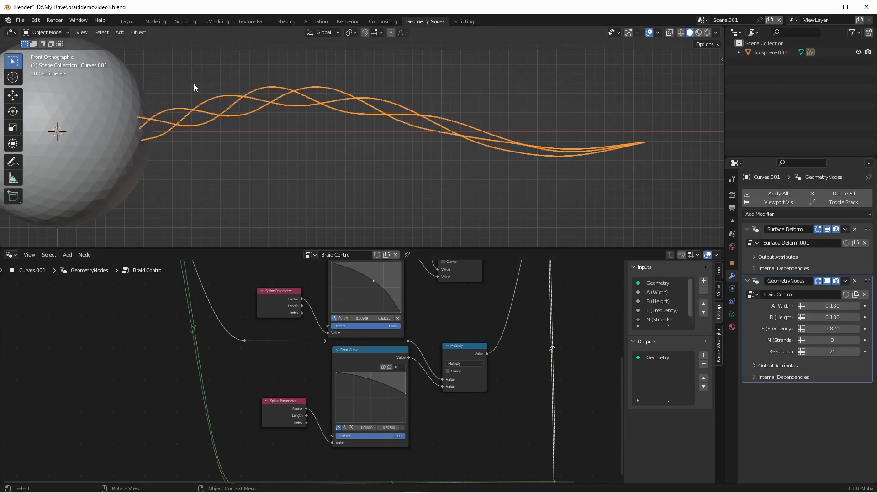
pyautogui.moveTo(597, 165)
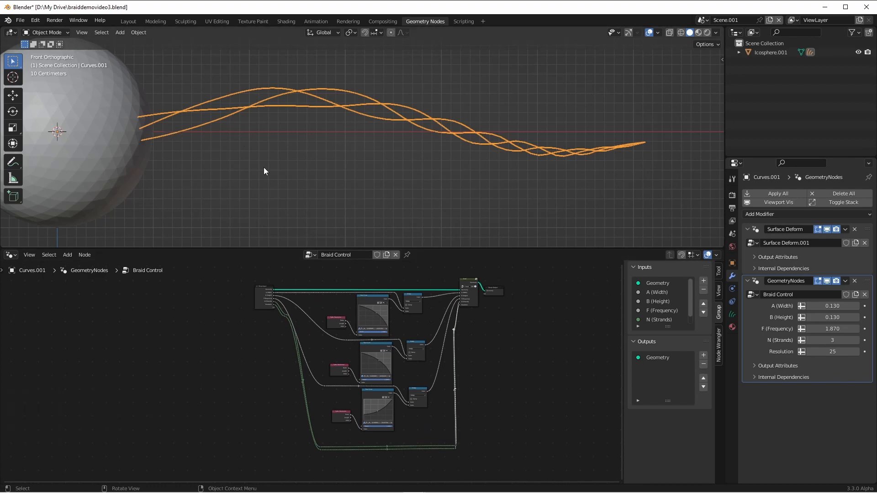
pyautogui.moveTo(828, 463)
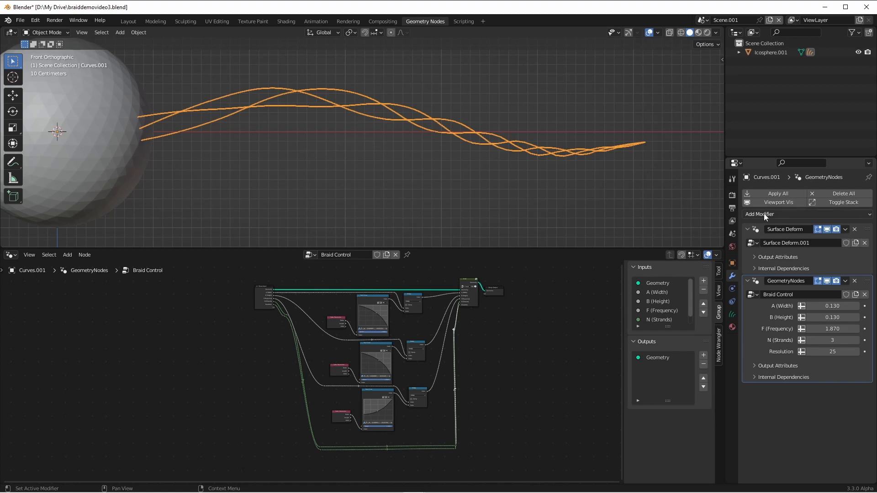
# Step: Add a Geometry Nodes modifier with a new node tree containing a Multiply Hairs group
pyautogui.click(759, 214)
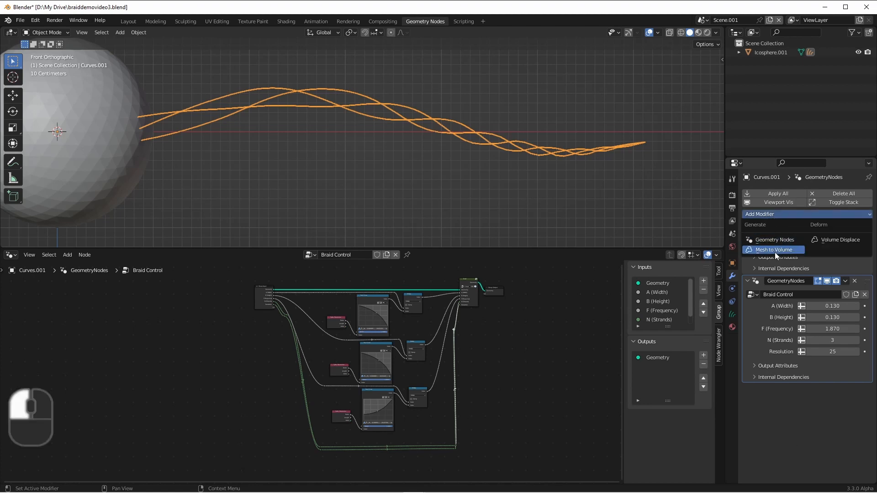
pyautogui.click(788, 249)
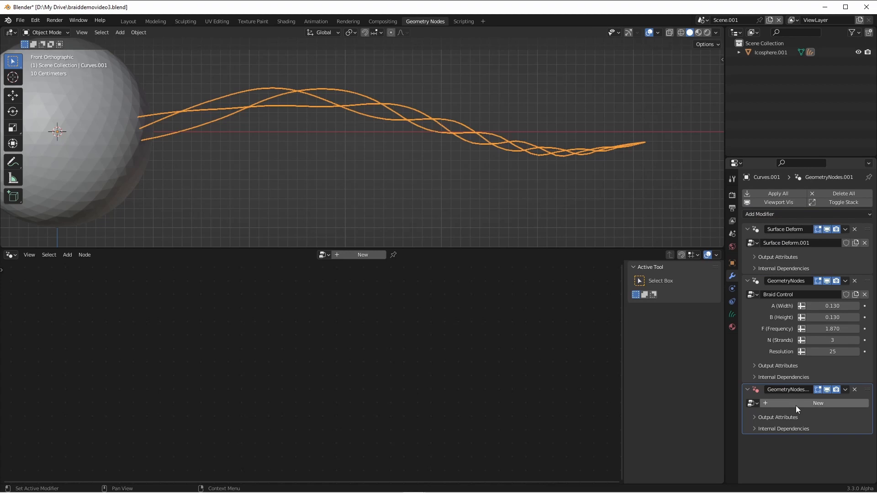
pyautogui.click(817, 404)
pyautogui.write('Hair Control')
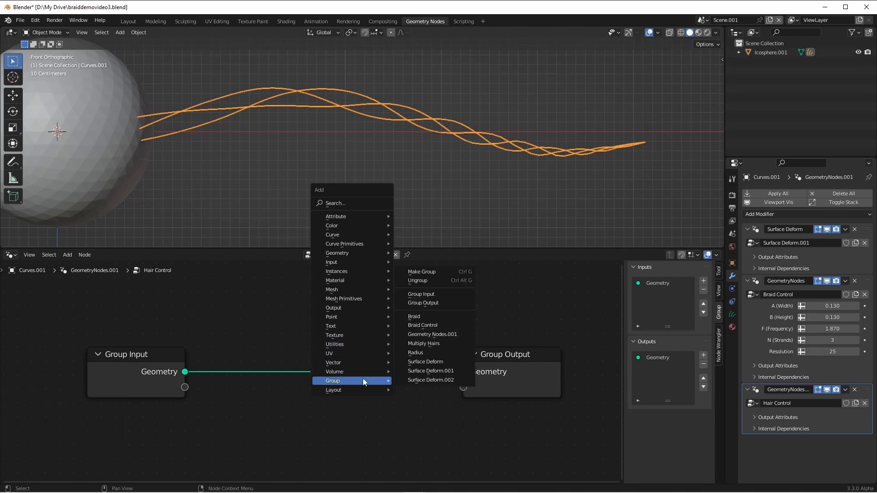
pyautogui.click(424, 343)
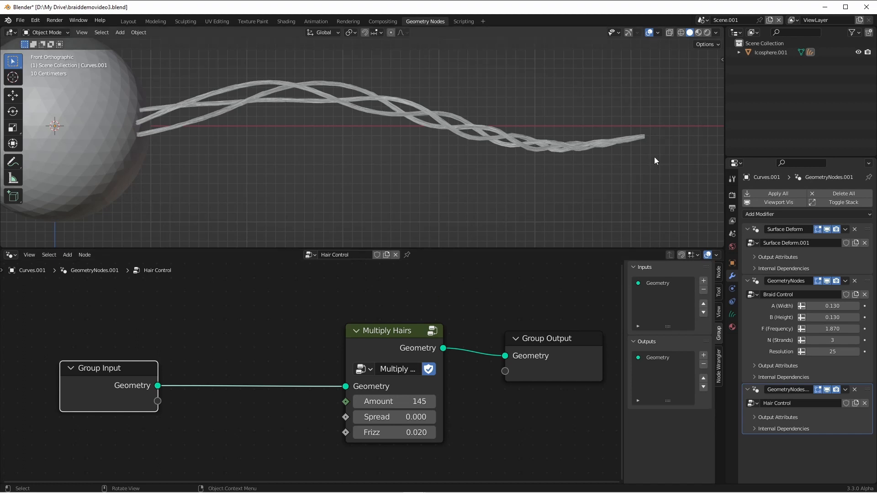
pyautogui.moveTo(612, 130)
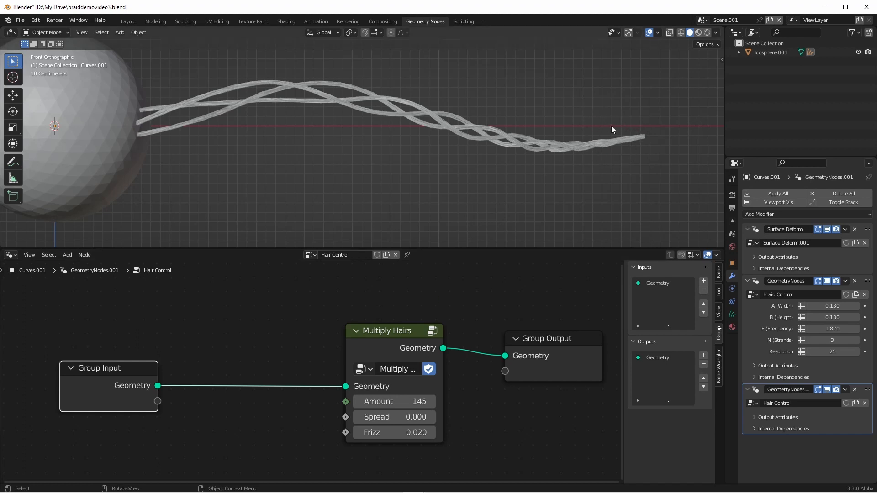
pyautogui.moveTo(124, 122)
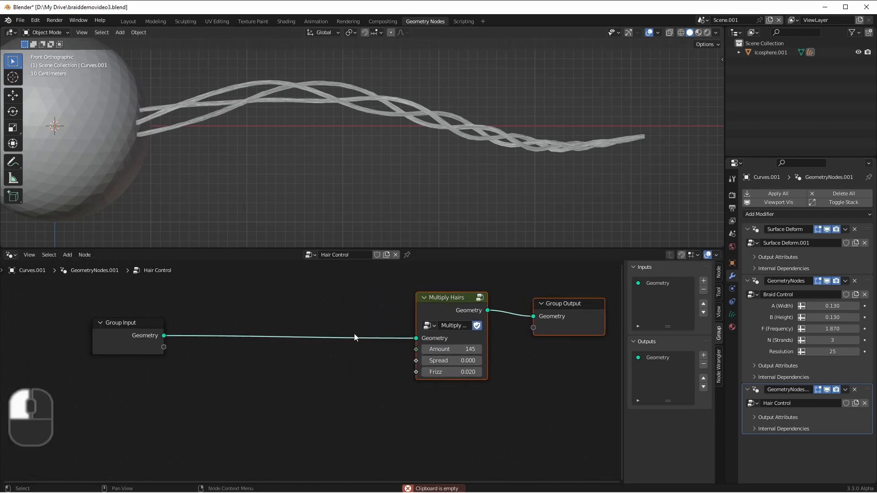
pyautogui.moveTo(450, 372)
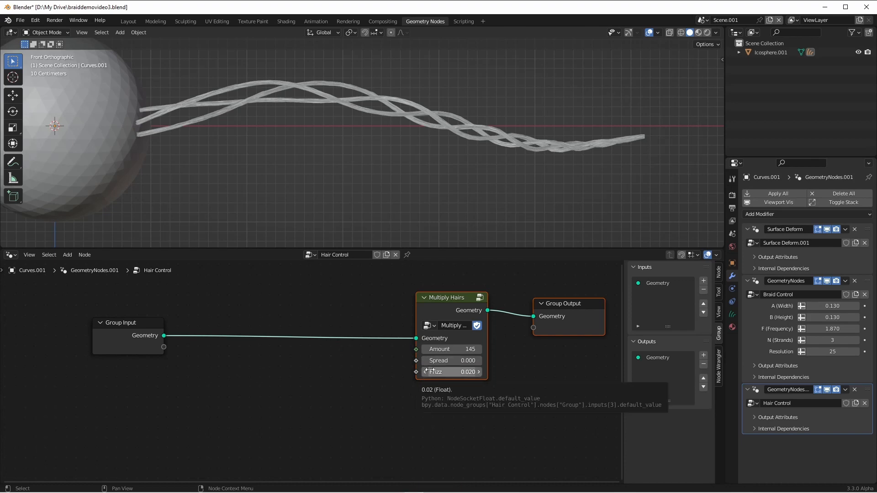
pyautogui.moveTo(292, 153)
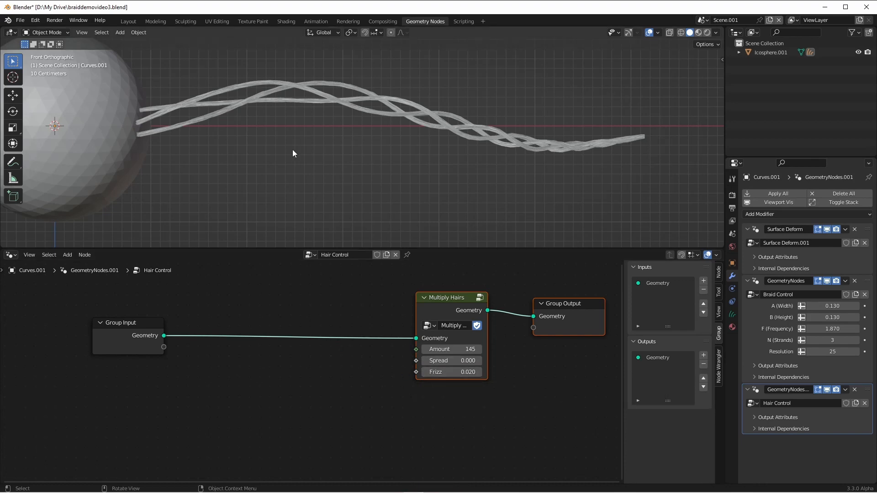
pyautogui.moveTo(252, 341)
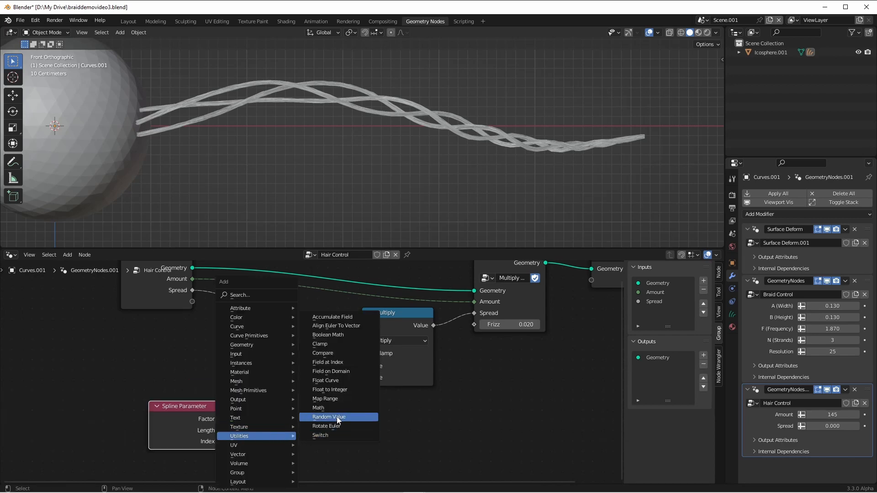
# Step: Add a node to the Spread taper chain in the Hair Control tree
pyautogui.click(325, 380)
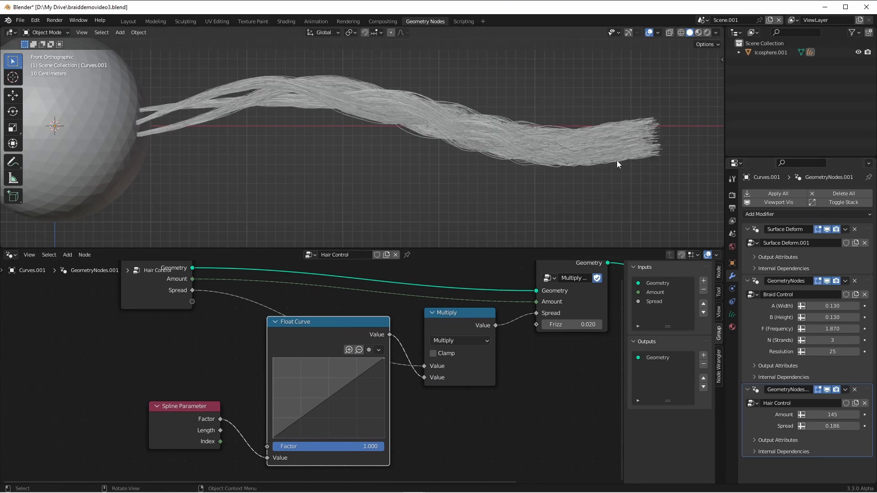
pyautogui.moveTo(290, 417)
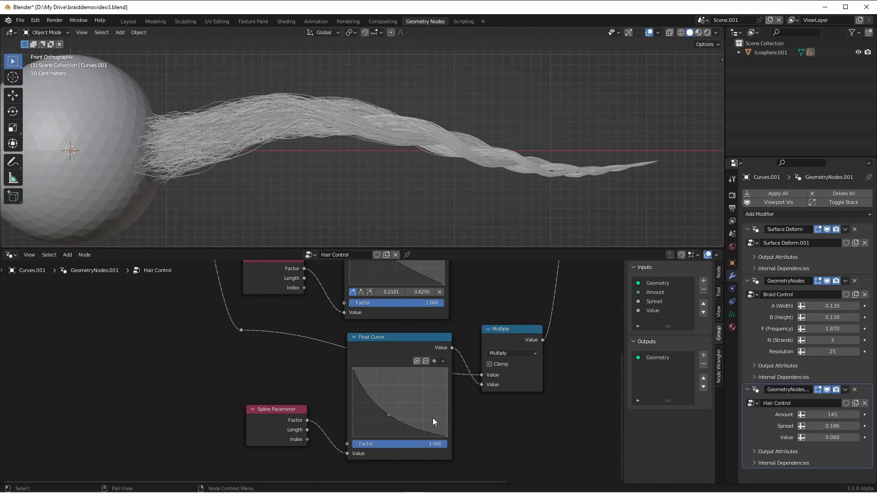
# Step: Add a point near the end of the frizz Float Curve, then enter Sculpt Mode
pyautogui.press('ctrl')
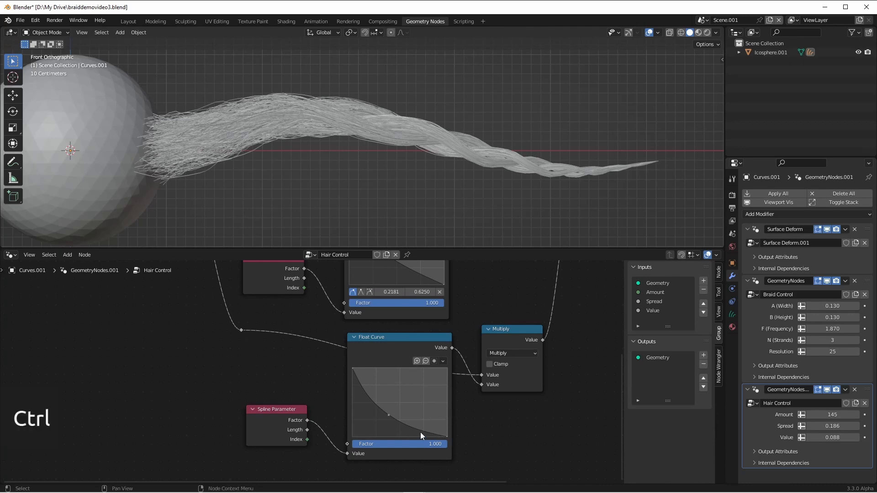
pyautogui.click(400, 431)
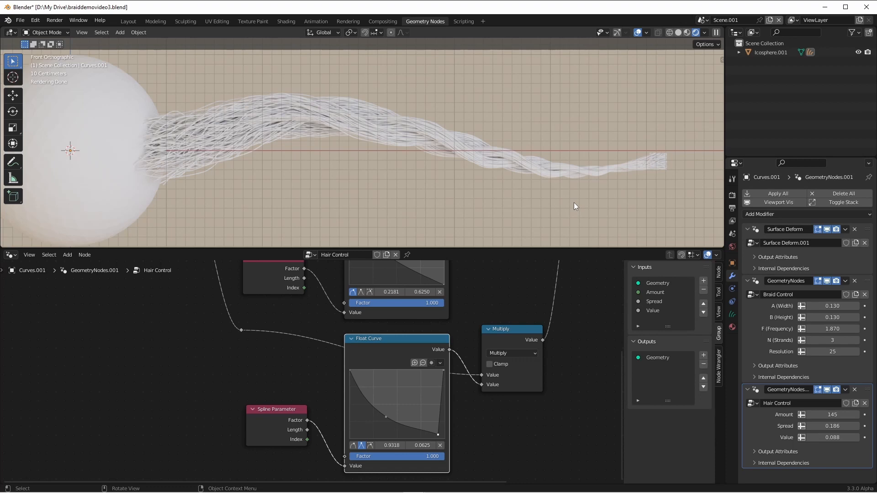
pyautogui.click(45, 32)
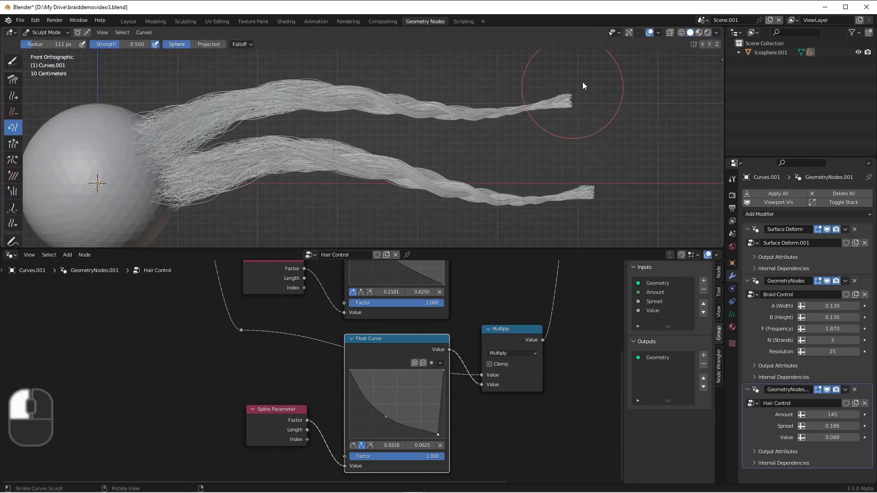